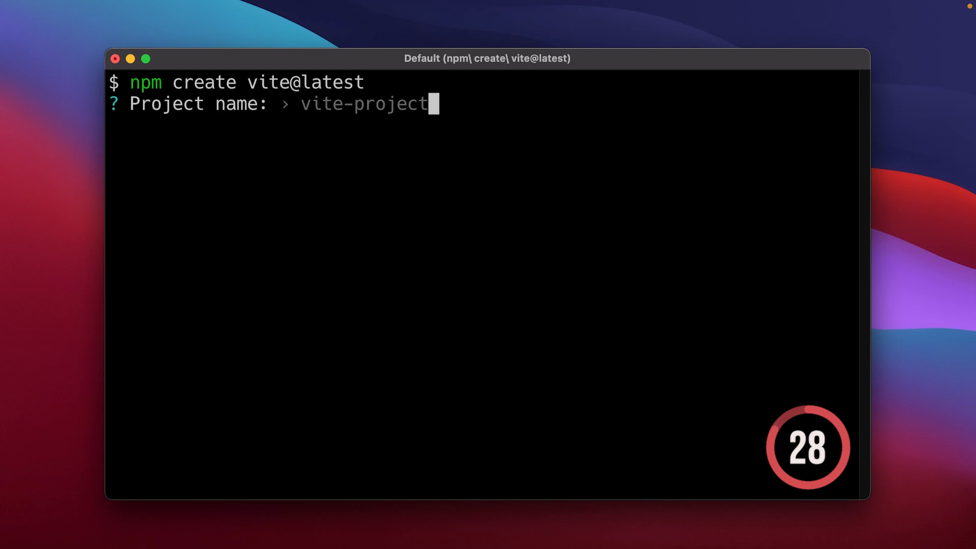
- Scaffold a Vite React TypeScript project named 'todo-list' and install its dependencies with npm i
{"action": "type", "text": "todo-list"}
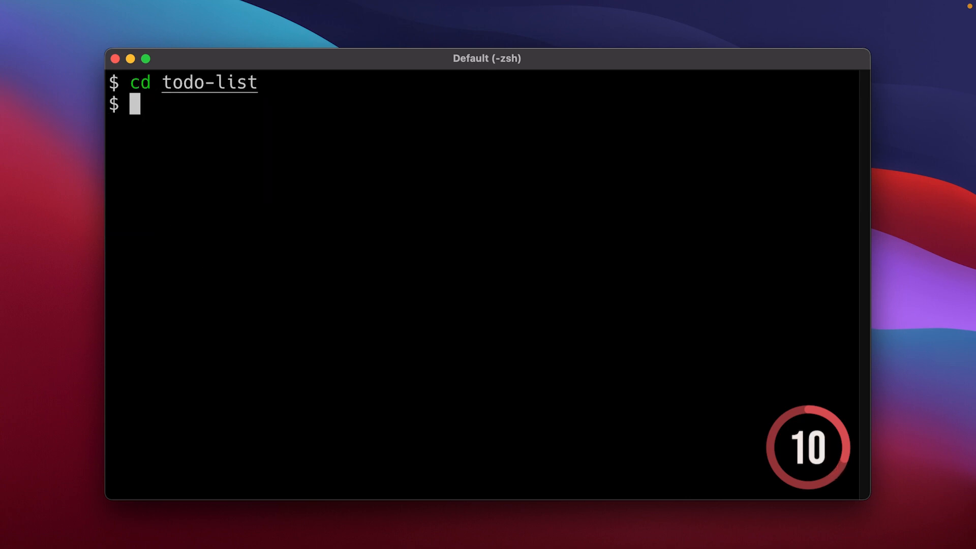
{"action": "type", "text": "npm i"}
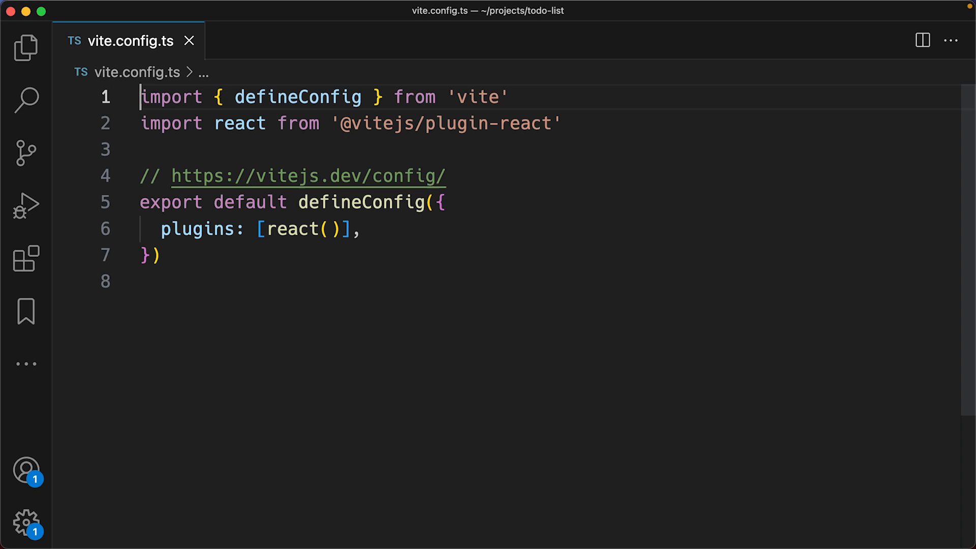
{"action": "type", "text": "resolve: {},"}
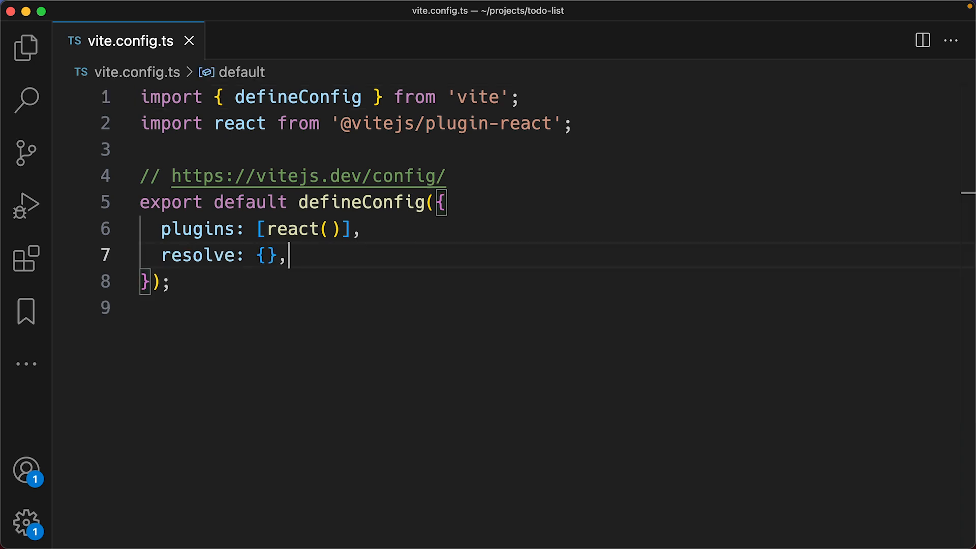
{"action": "type", "text": "alias: [],"}
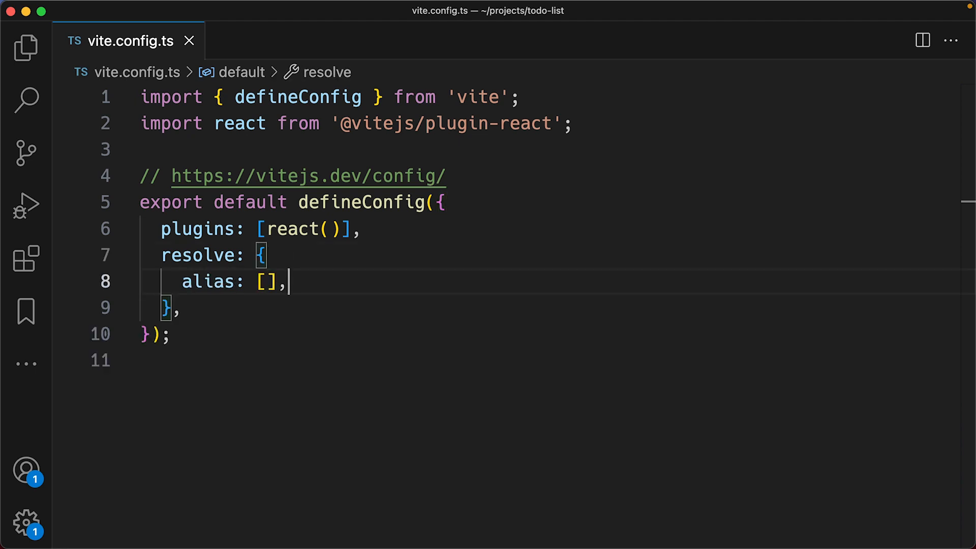
{"action": "type", "text": "{ find: '@components' },"}
{"action": "type", "text": "replacement: path.resolve(__dirname, './src/components'),"}
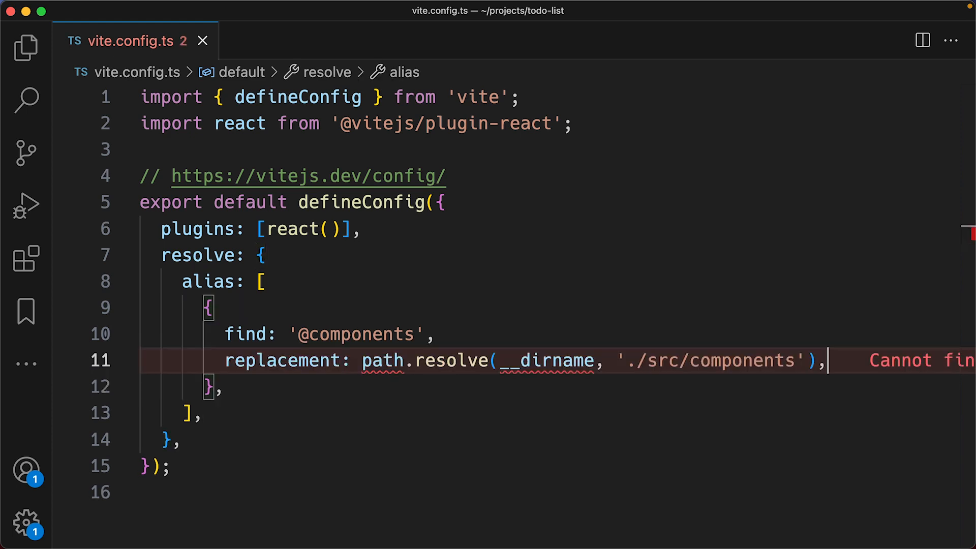
{"action": "type", "text": "import path from 'path';"}
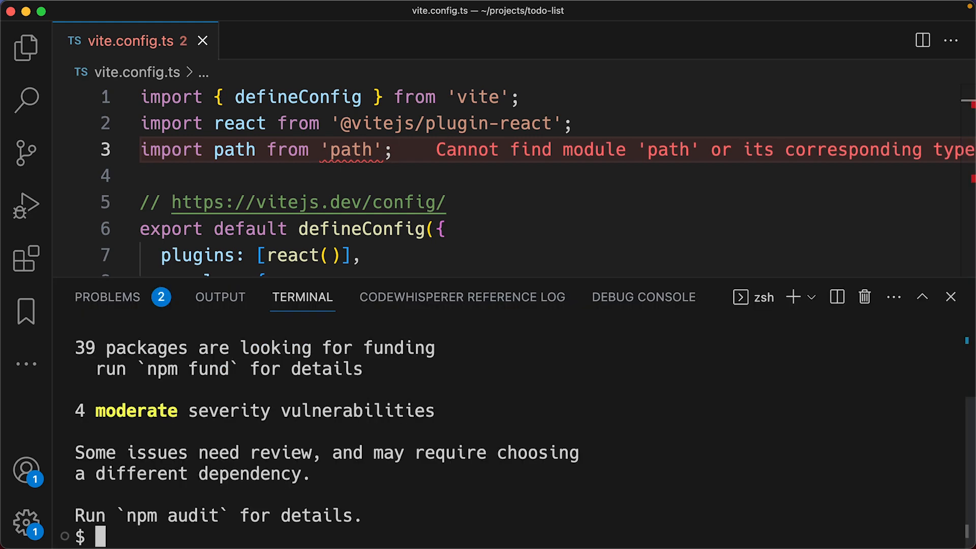
{"action": "left_click", "coordinate": [282, 41]}
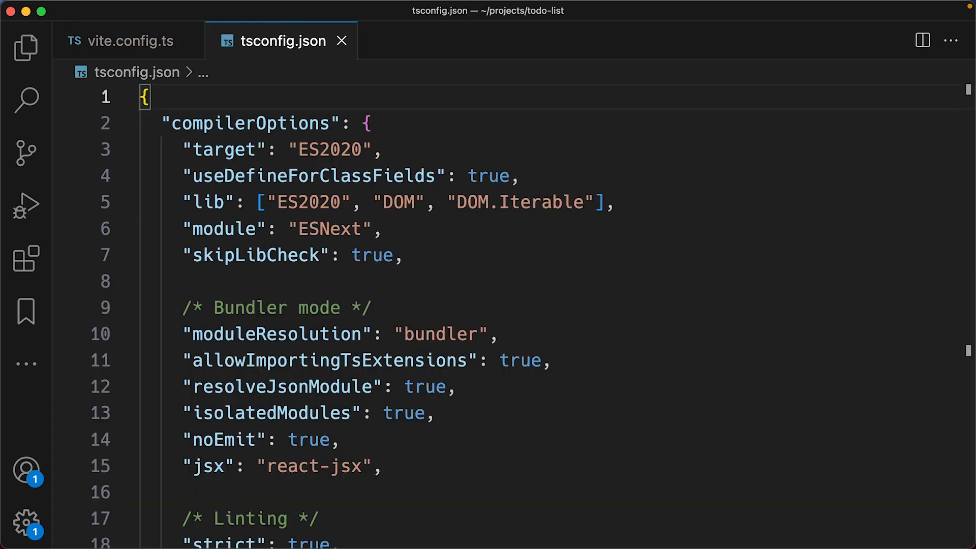
{"action": "type", "text": "\"baseUrl\": \"./src\","}
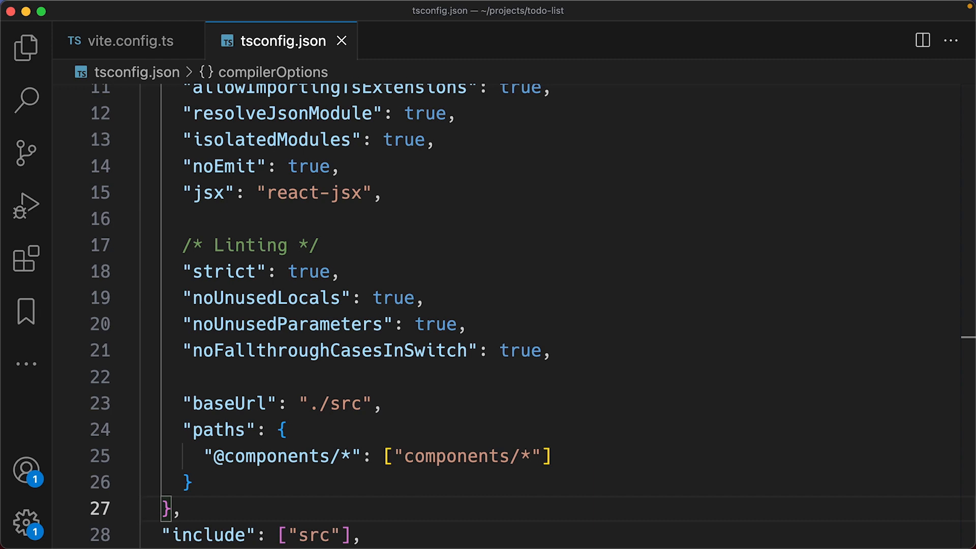
{"action": "left_click", "coordinate": [25, 47]}
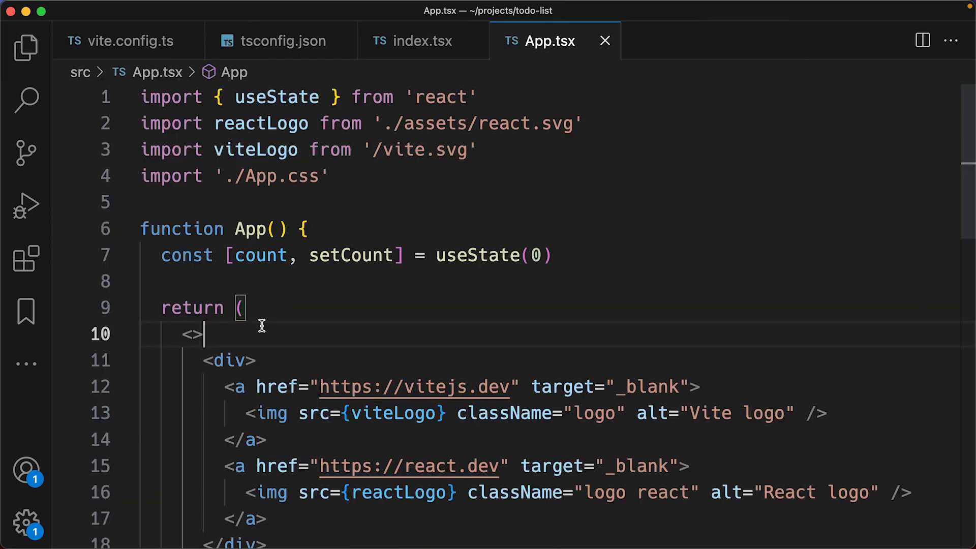
{"action": "type", "text": "<Foo />"}
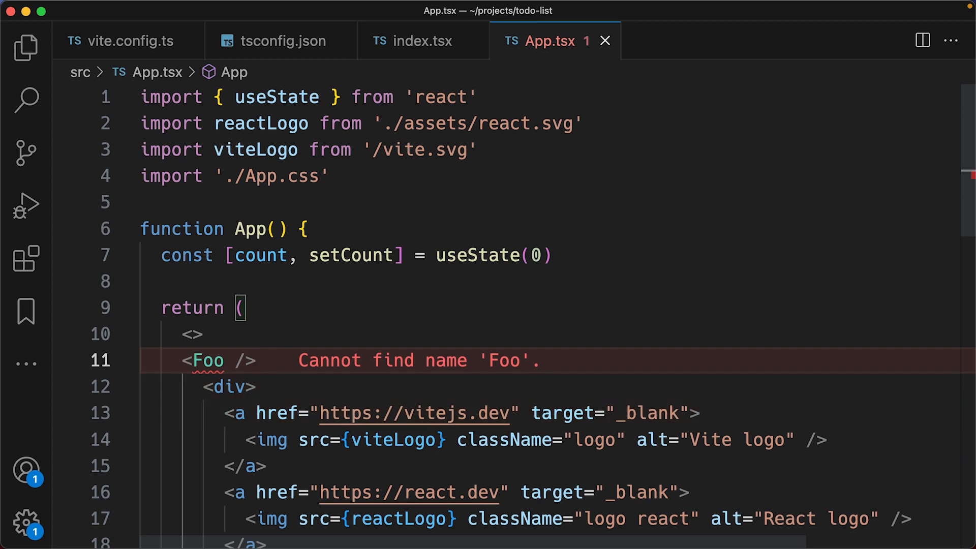
{"action": "left_click", "coordinate": [149, 356]}
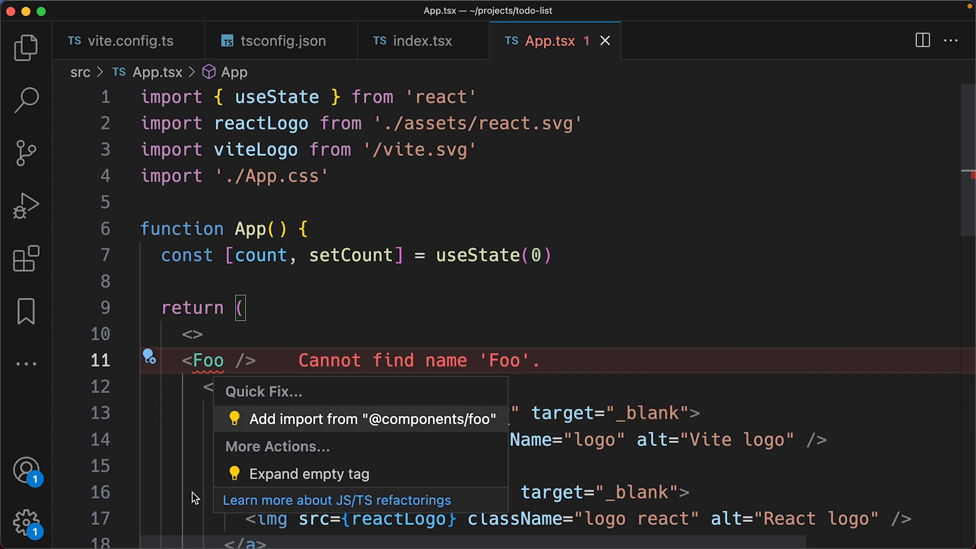
{"action": "left_click", "coordinate": [372, 418]}
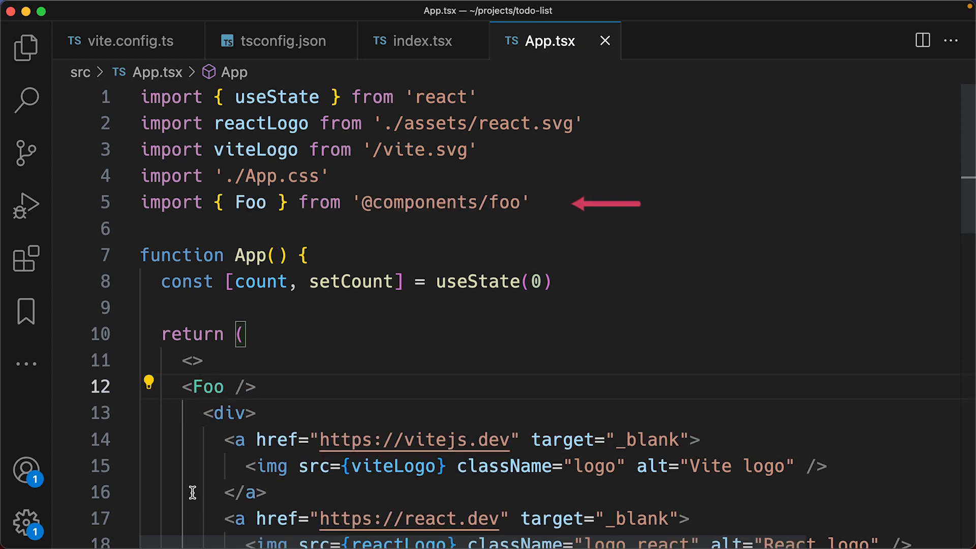